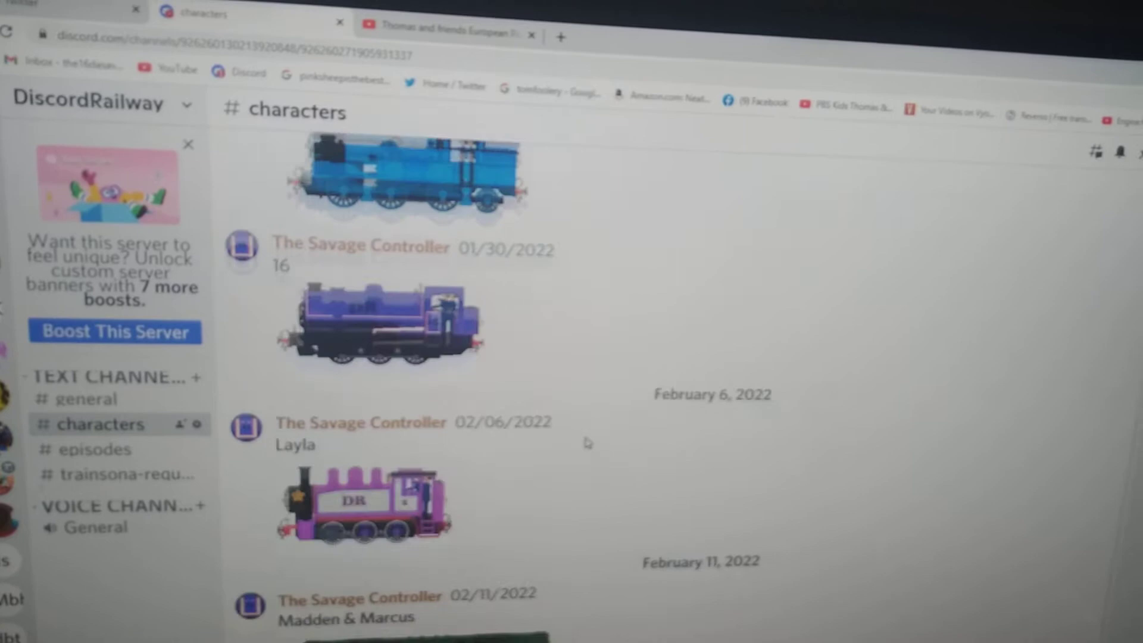
pyautogui.scroll(-3)
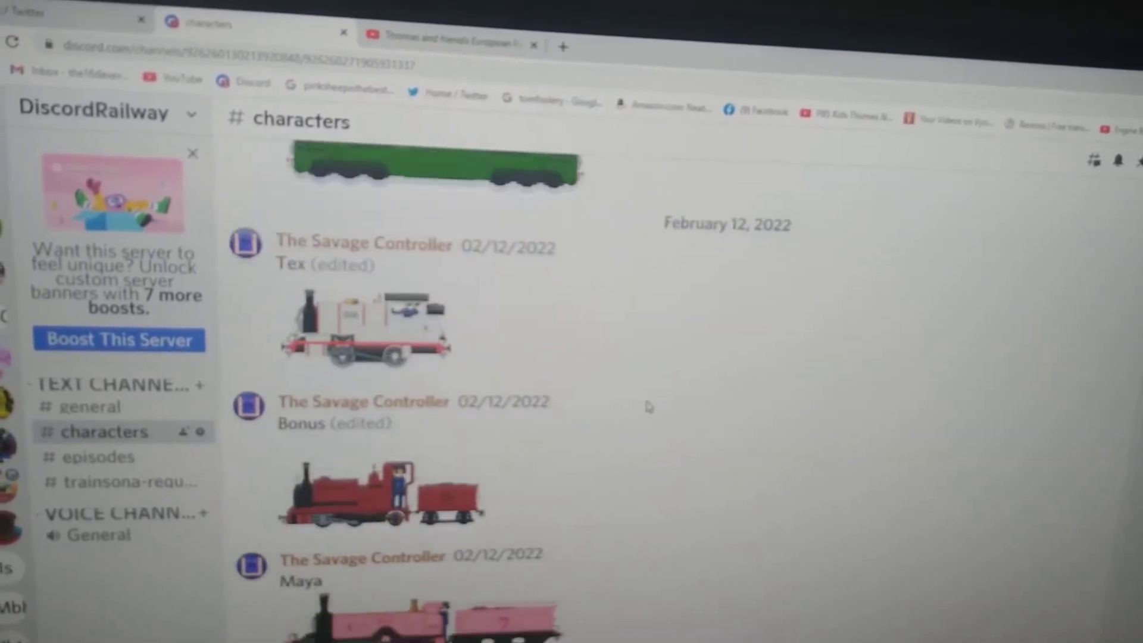